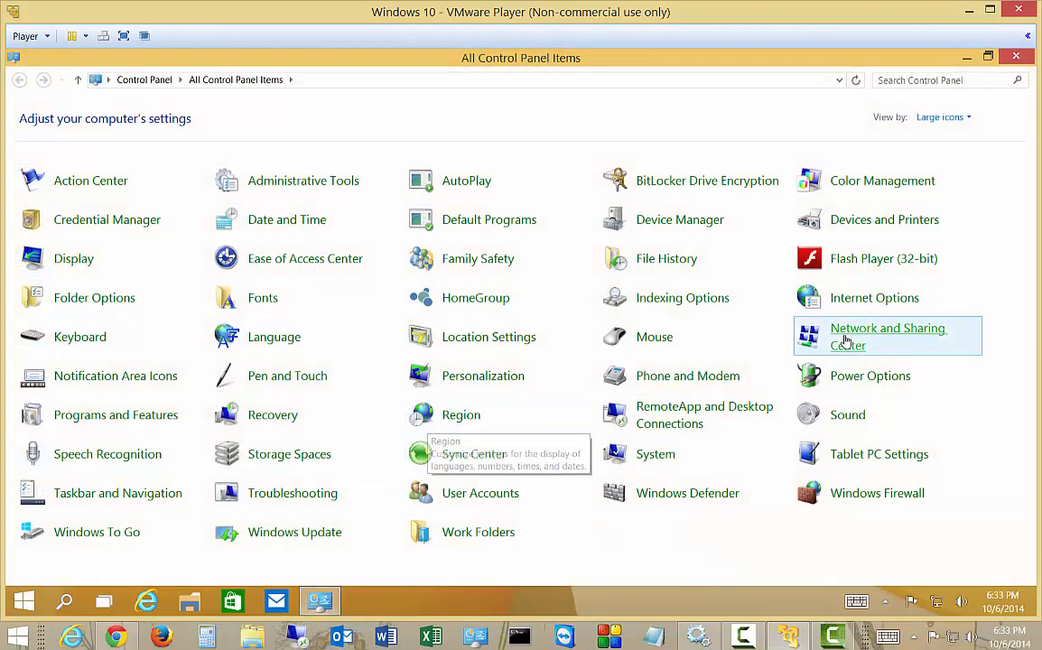
# Step: Open the Network and Sharing Center from All Control Panel Items
pyautogui.click(889, 336)
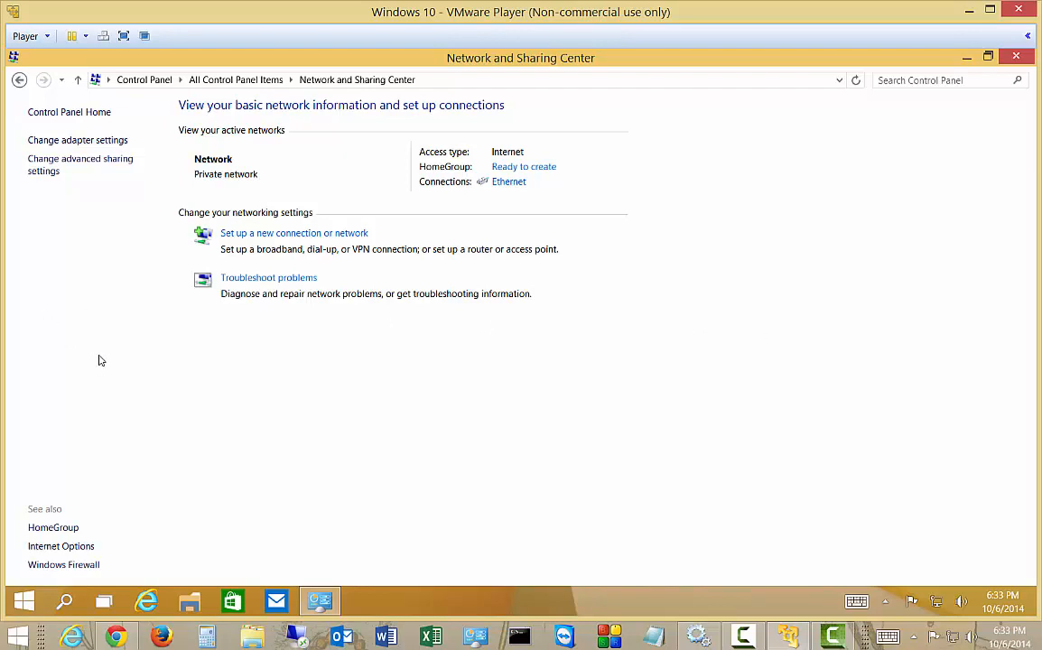
pyautogui.moveTo(91, 141)
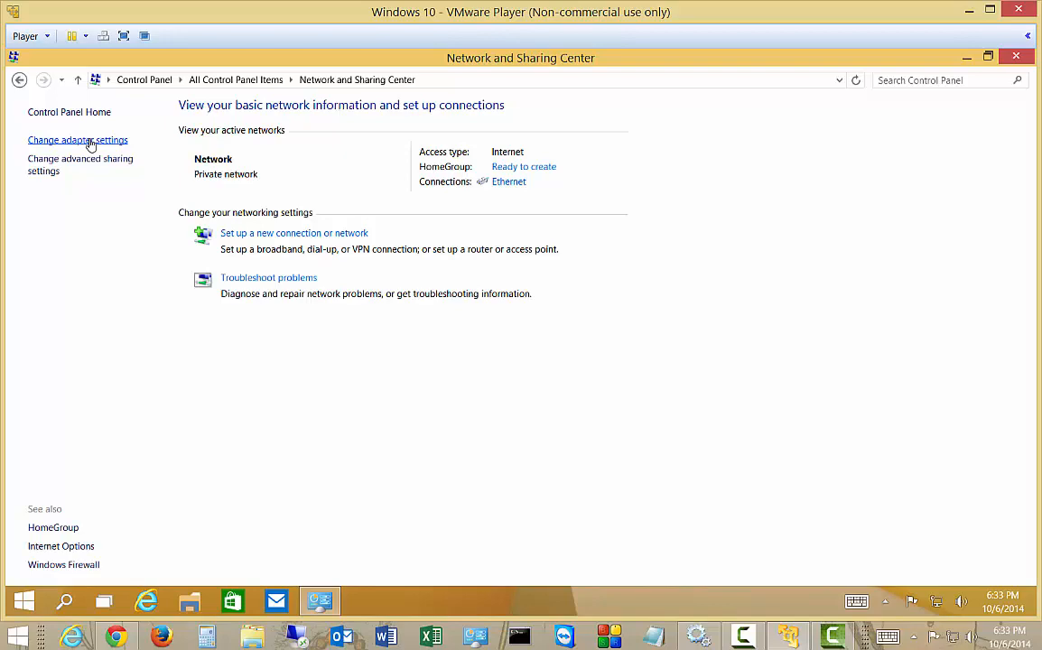
# Step: Open the Ethernet adapter's Properties from the network adapters list
pyautogui.click(76, 141)
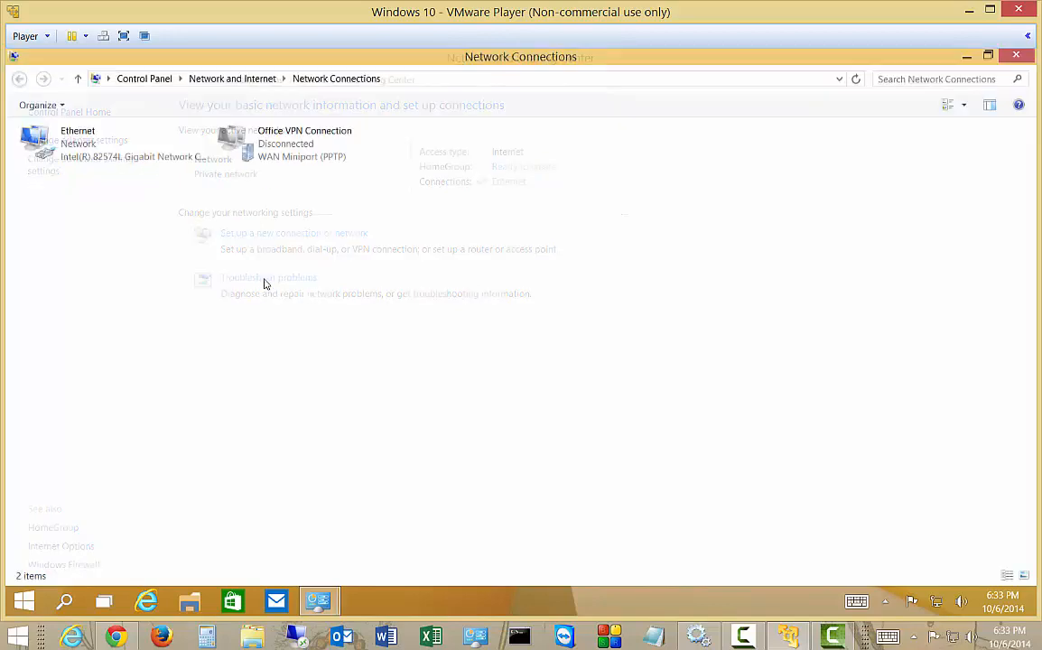
pyautogui.click(76, 145)
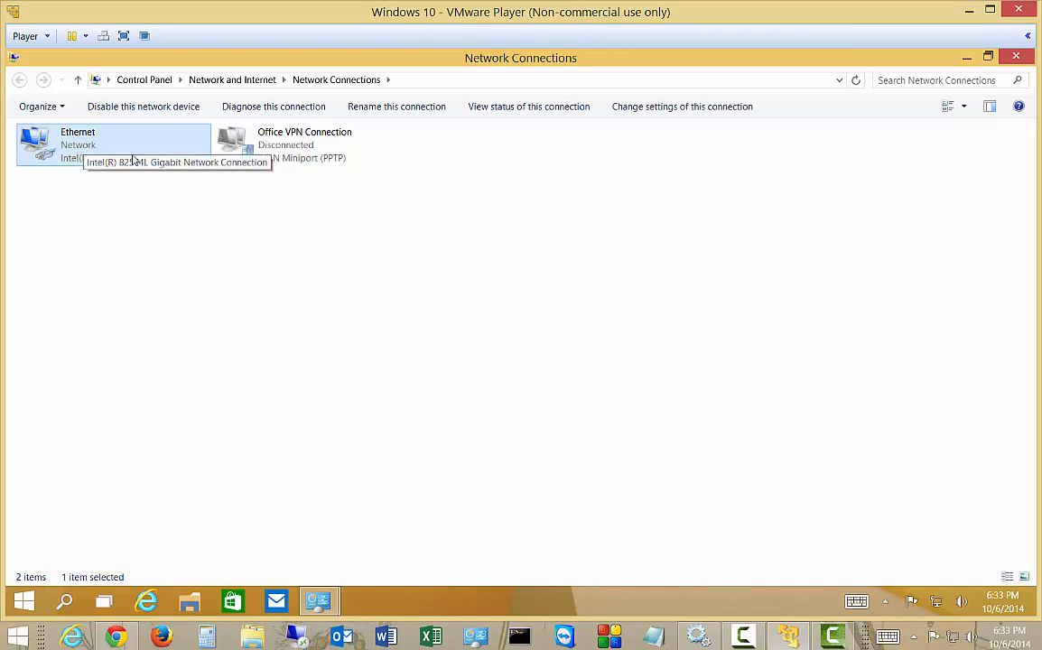
pyautogui.rightClick(112, 145)
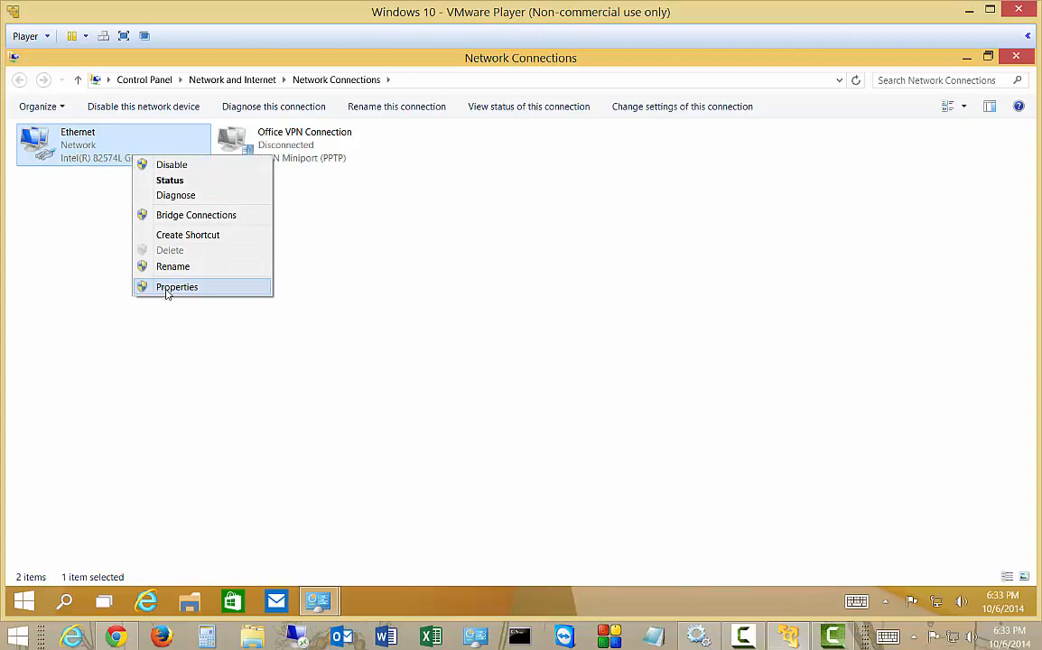
pyautogui.click(177, 285)
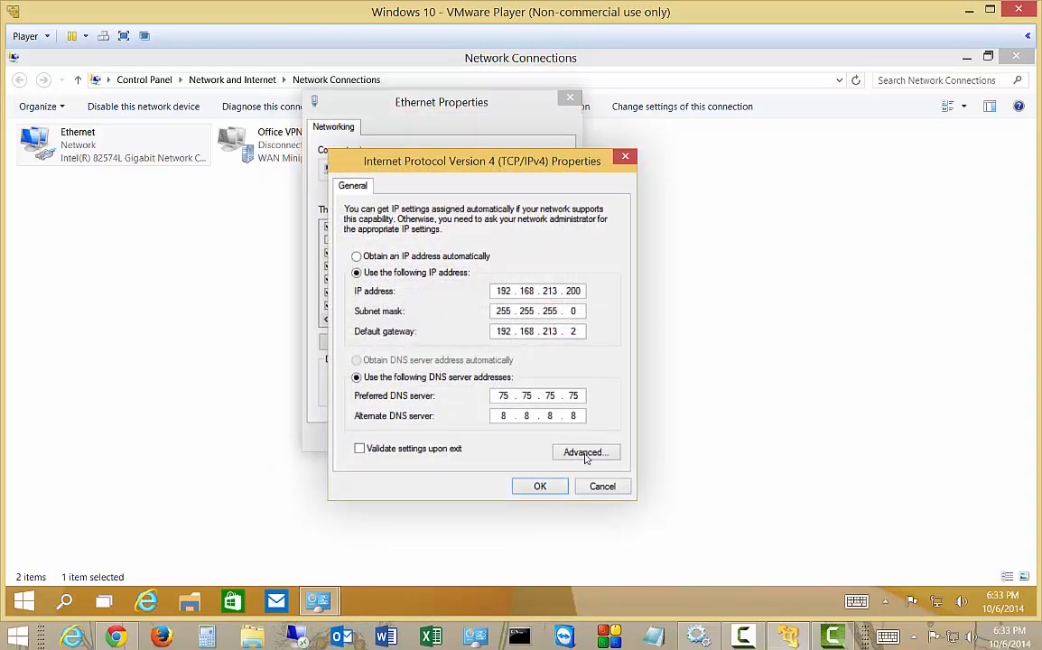
# Step: Open Advanced TCP/IP Settings from the IPv4 Properties dialog
pyautogui.click(585, 452)
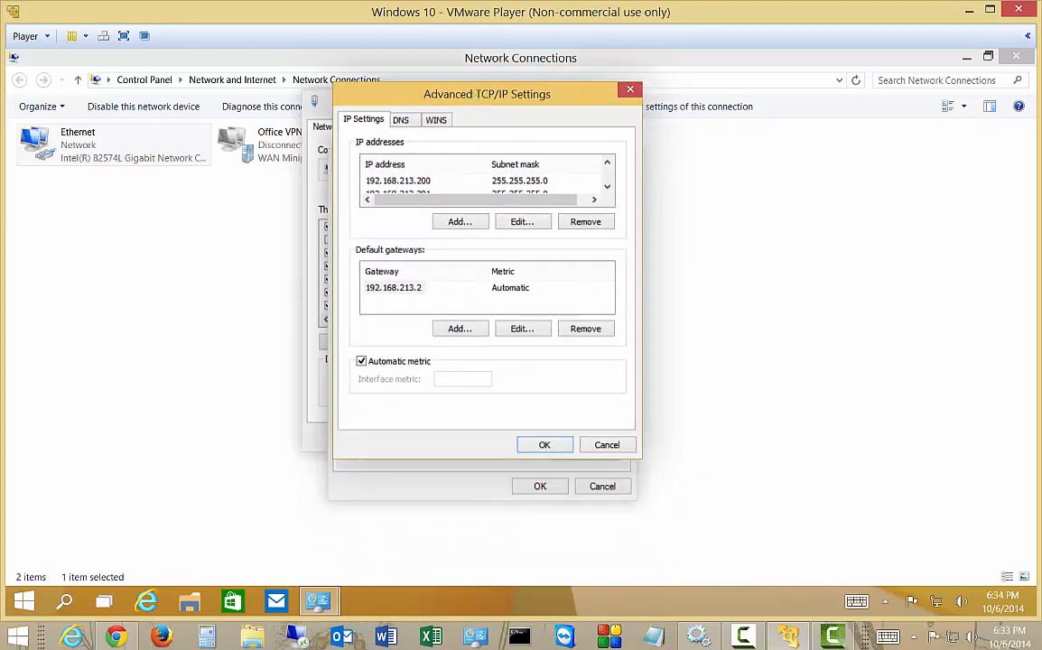
pyautogui.moveTo(459, 298)
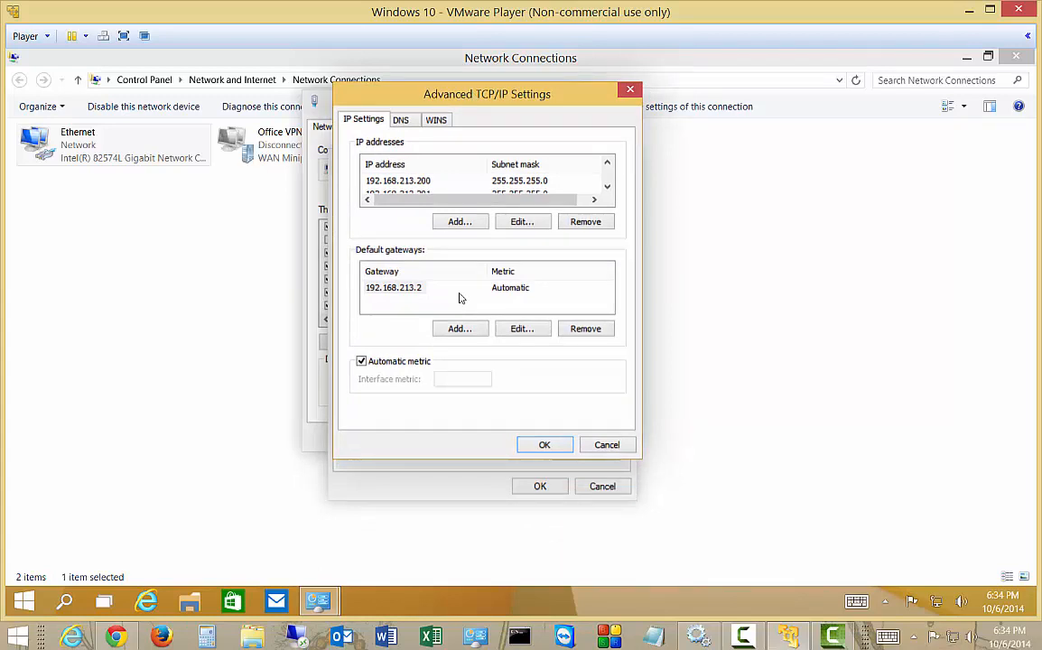
pyautogui.moveTo(466, 307)
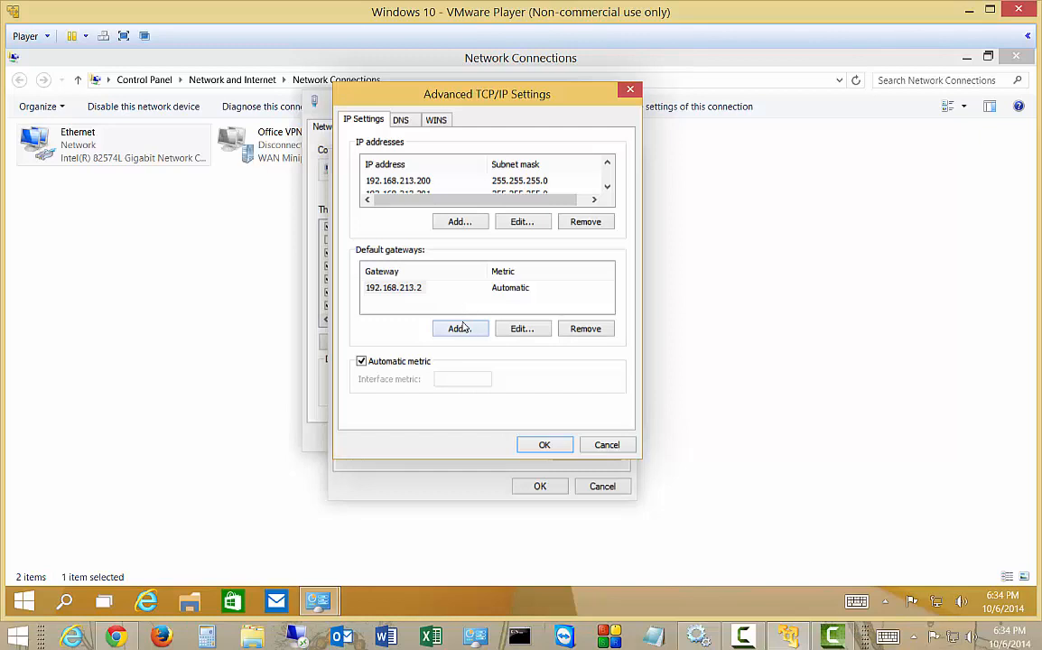
# Step: Add 192.168.213.5 as a second default gateway beside 192.168.213.2
pyautogui.click(459, 329)
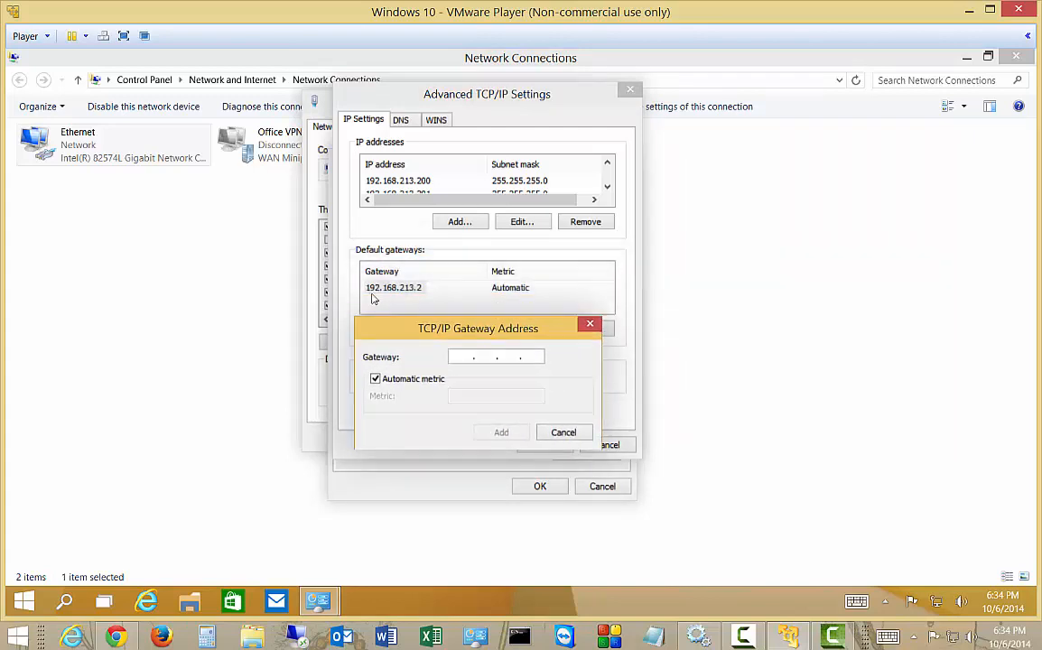
pyautogui.write('192.1')
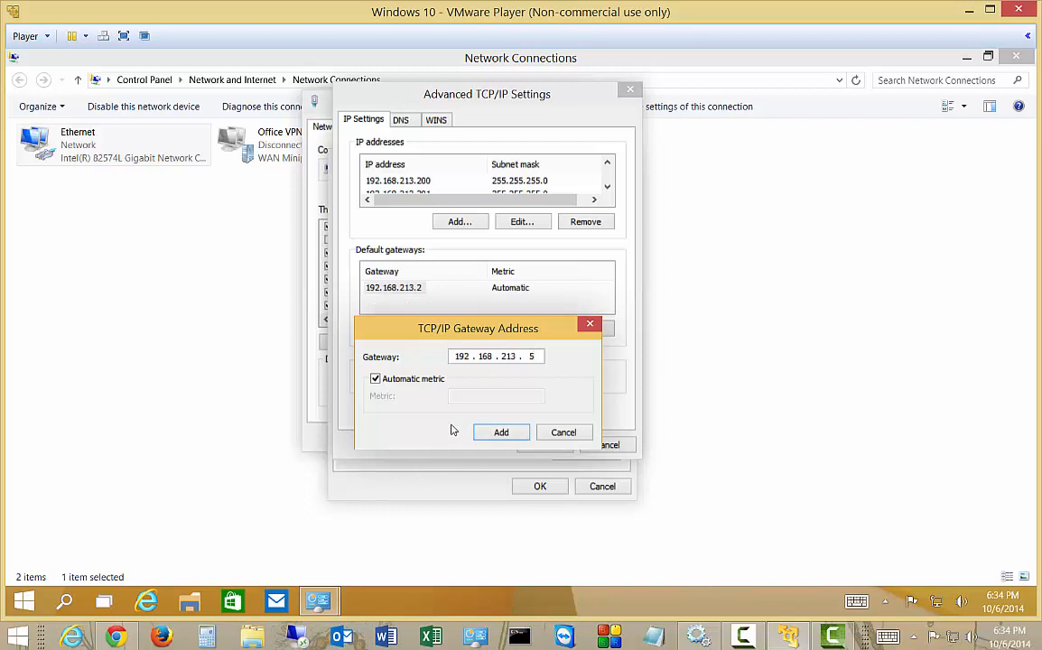
pyautogui.click(501, 431)
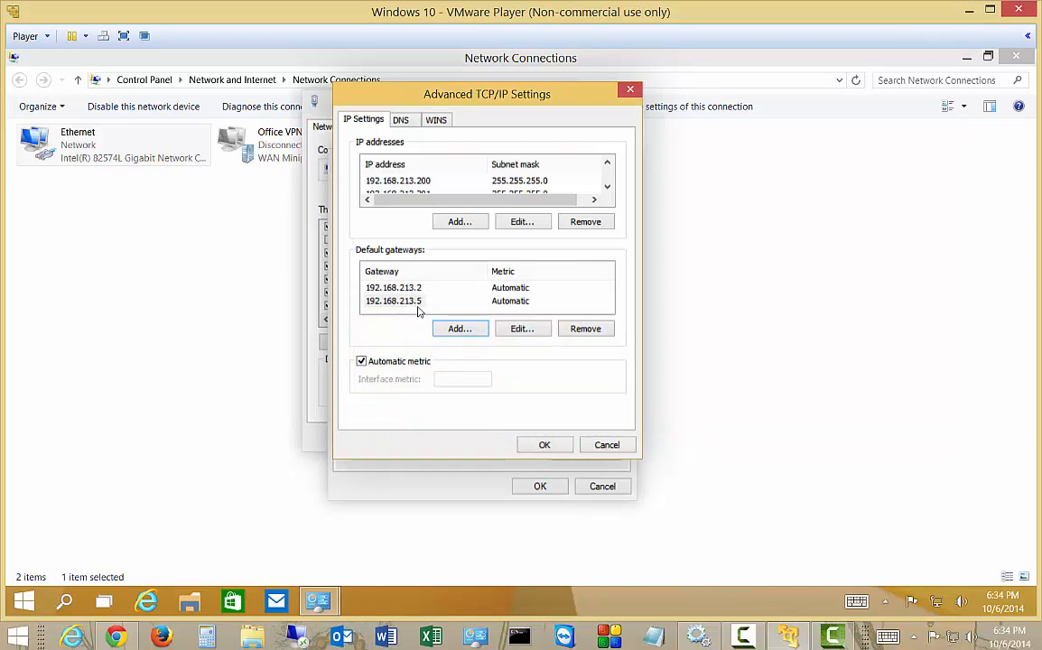
# Step: Confirm the two-gateway IPv4 settings and close the dialogs back to Network Connections
pyautogui.click(394, 300)
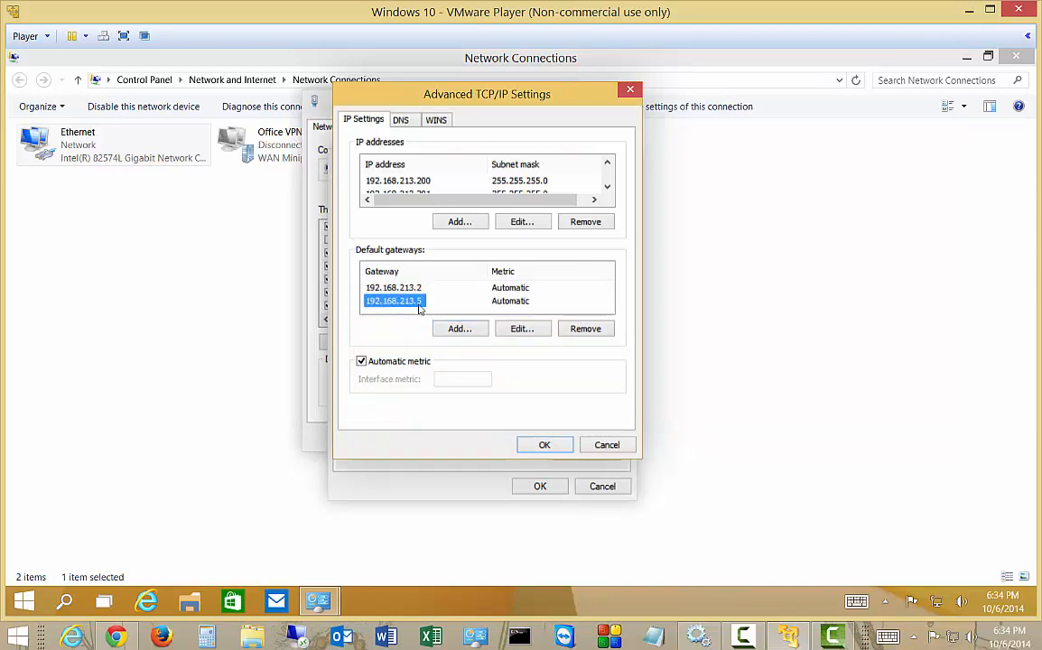
pyautogui.moveTo(416, 311)
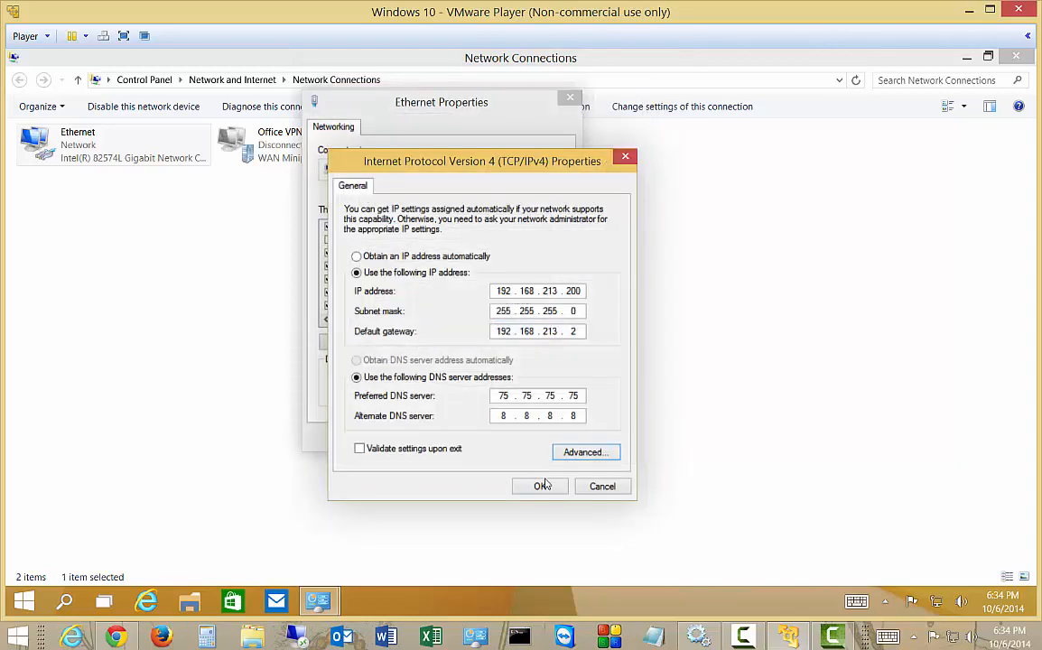
pyautogui.click(540, 486)
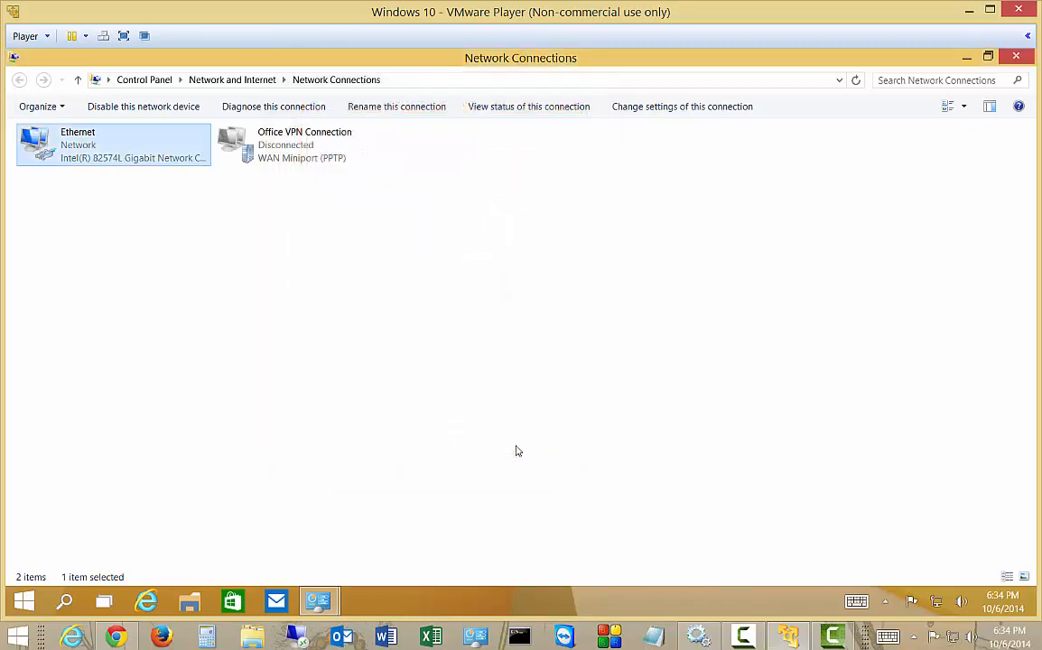